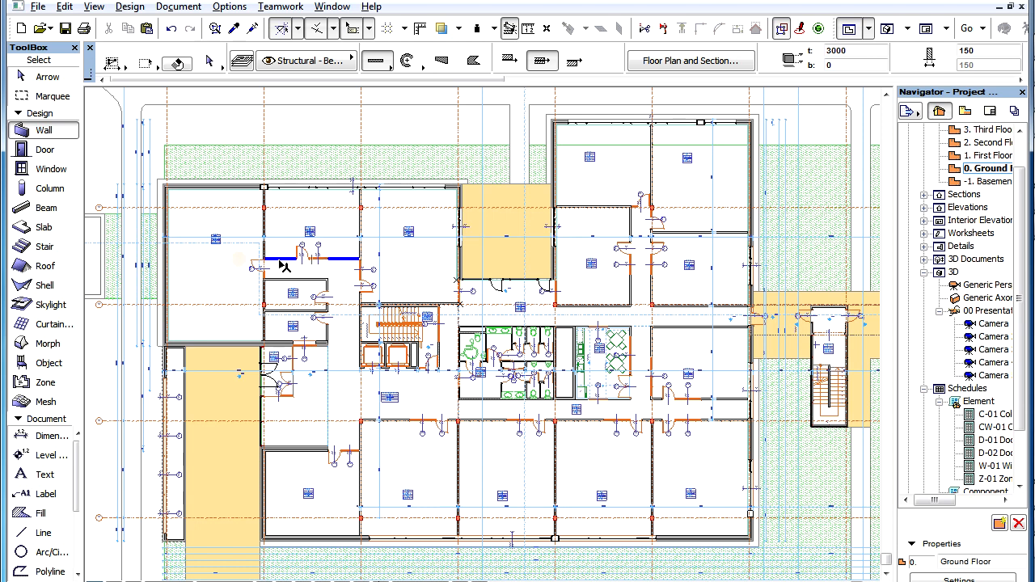
Shift-select the interior partition walls in the upper-left ground-floor rooms.
{"action": "left_click", "coordinate": [310, 257]}
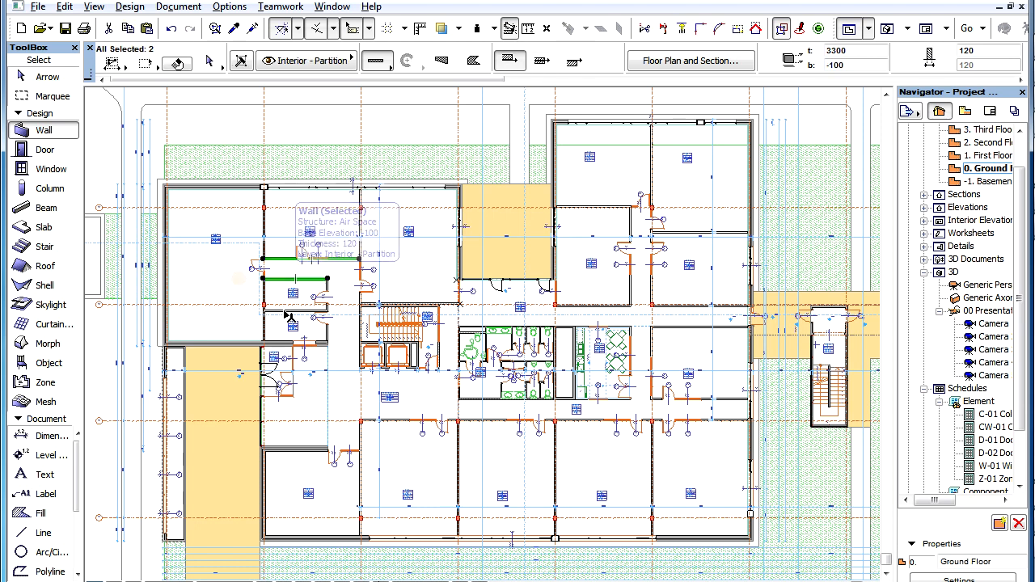
{"action": "left_click", "coordinate": [293, 310]}
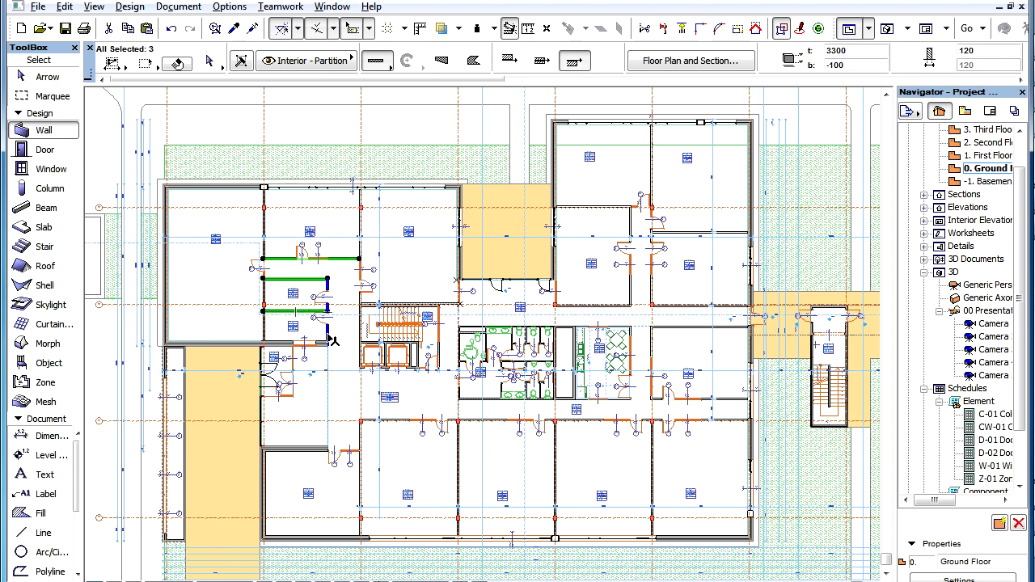
{"action": "left_click", "coordinate": [328, 307]}
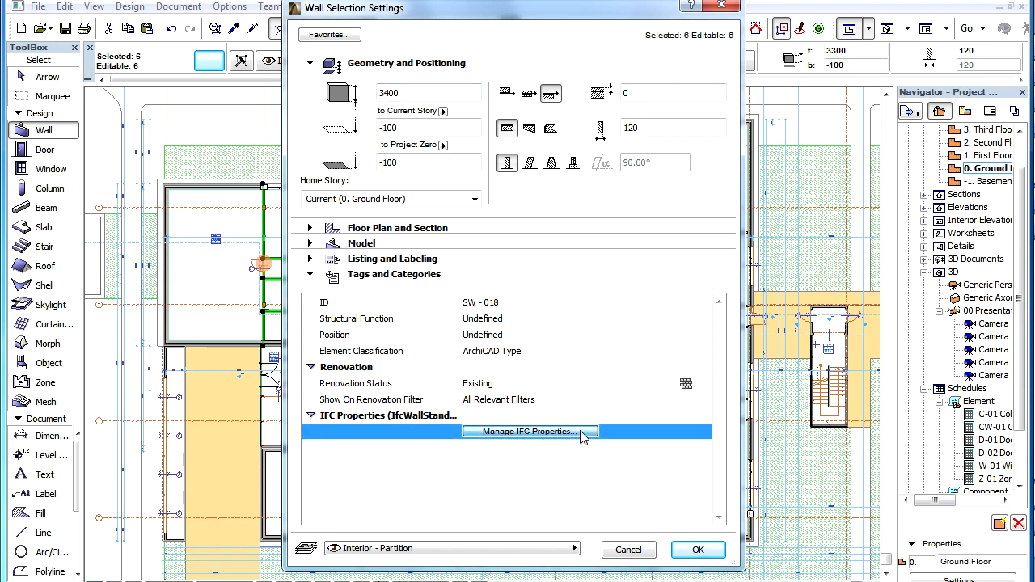
Open Manage IFC Properties for the six selected walls.
{"action": "left_click", "coordinate": [529, 431]}
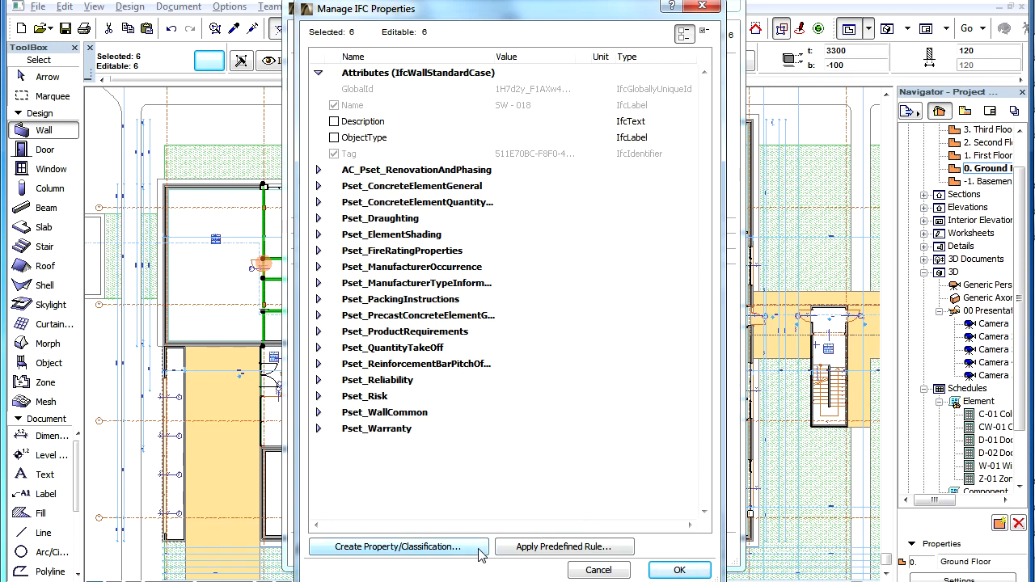
Create a new Classification Reference named 'ProjectType'.
{"action": "left_click", "coordinate": [397, 547]}
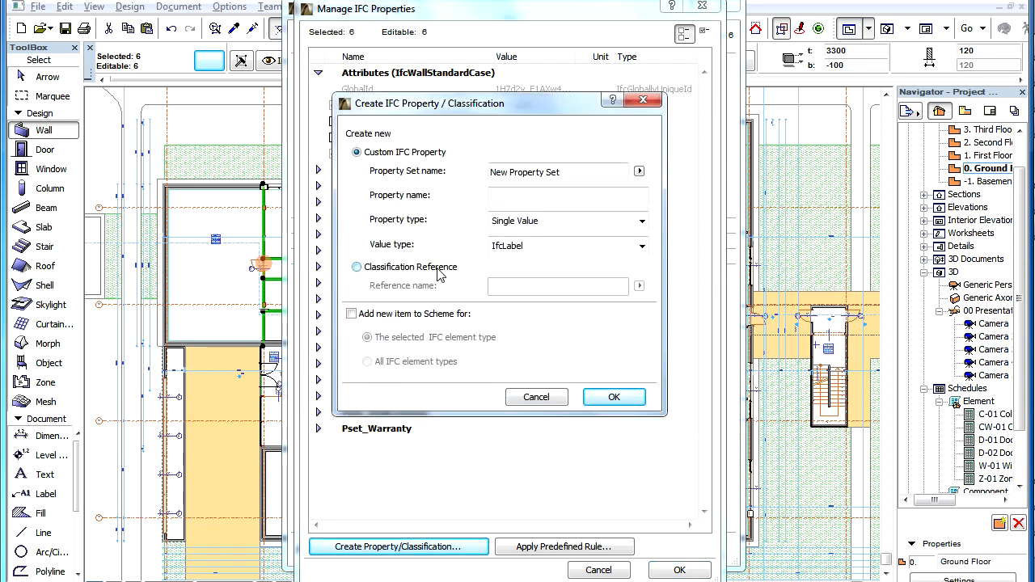
{"action": "left_click", "coordinate": [357, 267]}
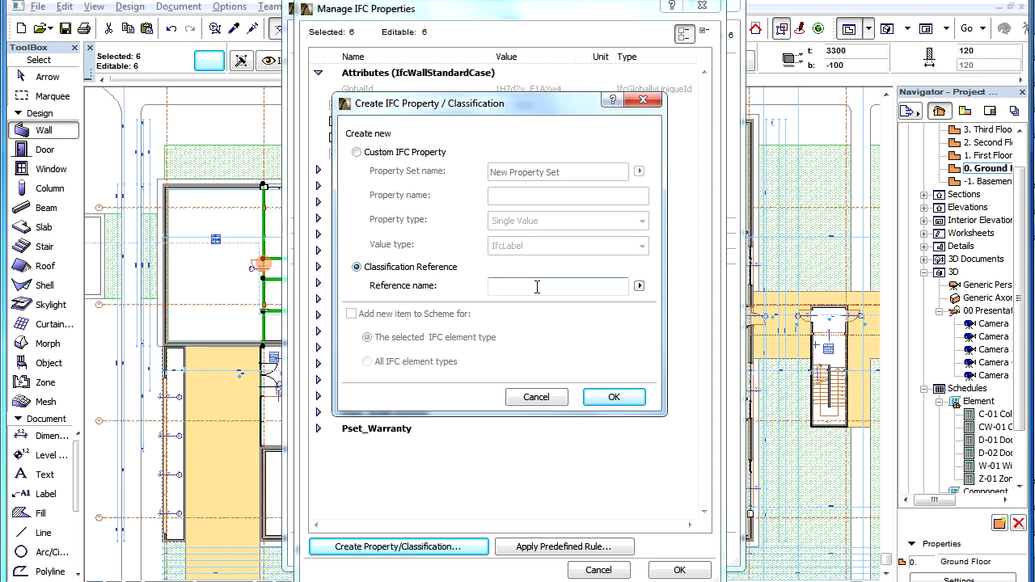
{"action": "type", "text": "Projec"}
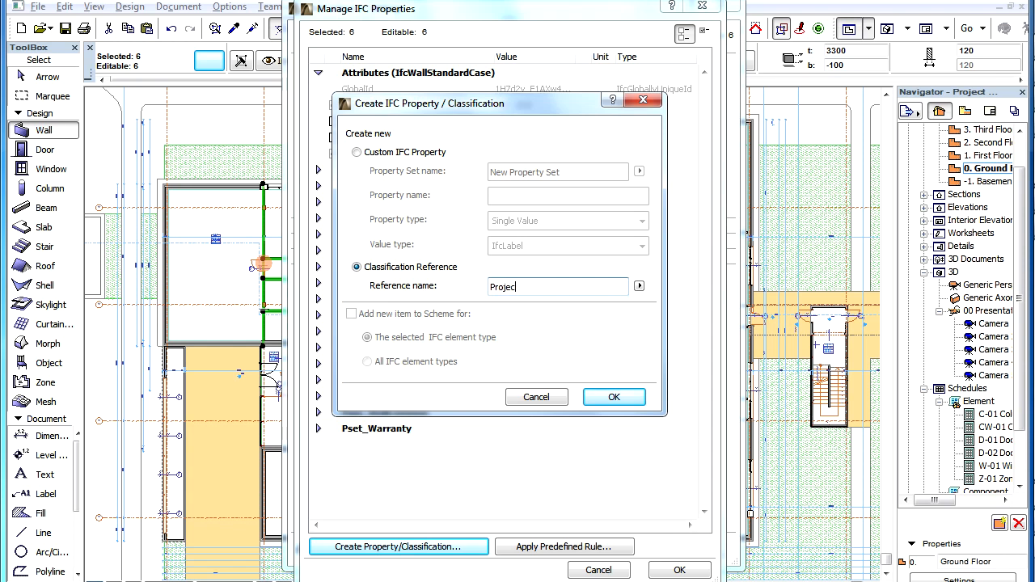
{"action": "type", "text": "Ty"}
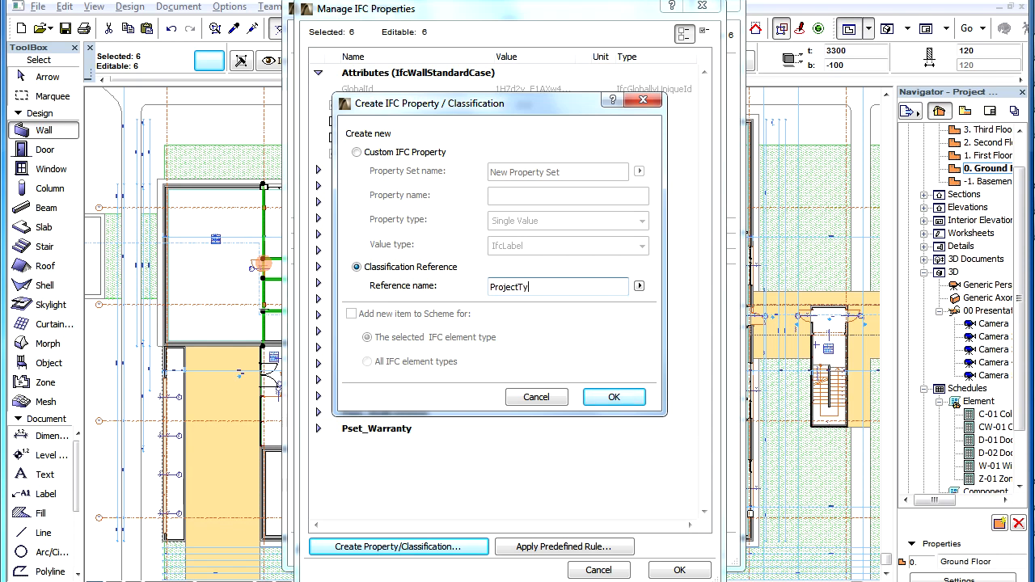
{"action": "type", "text": "pe"}
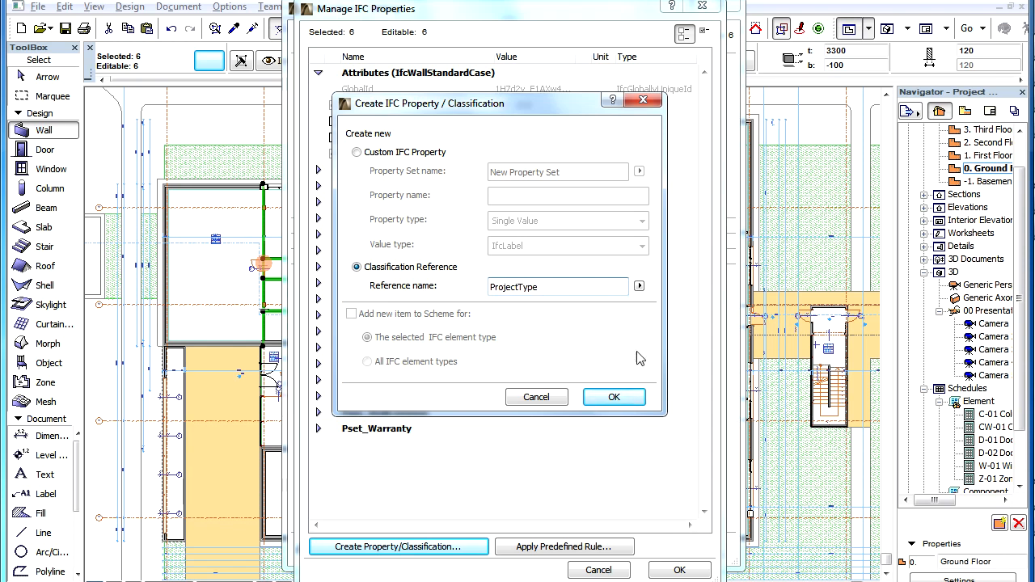
{"action": "left_click", "coordinate": [614, 396]}
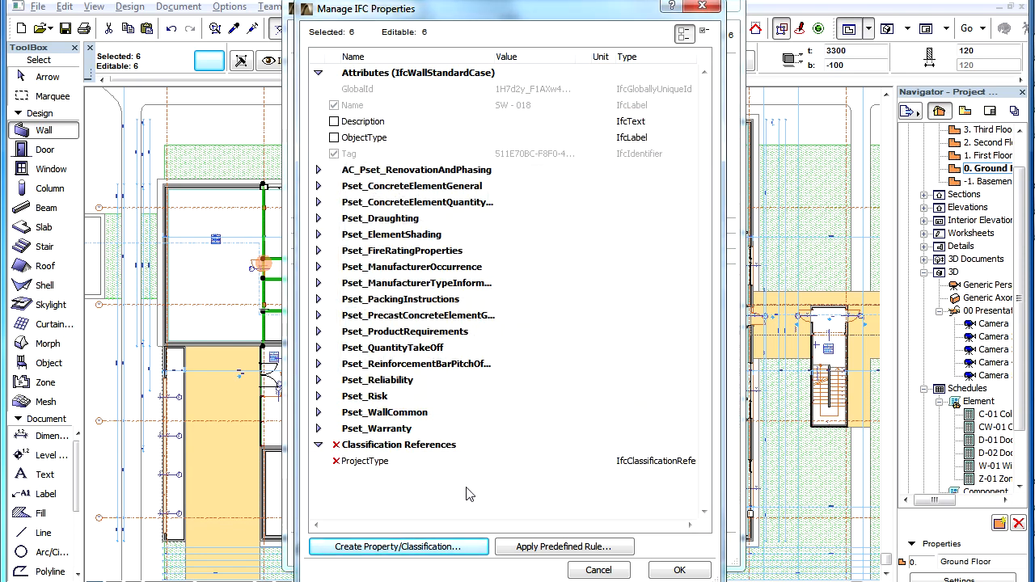
{"action": "mouse_move", "coordinate": [426, 453]}
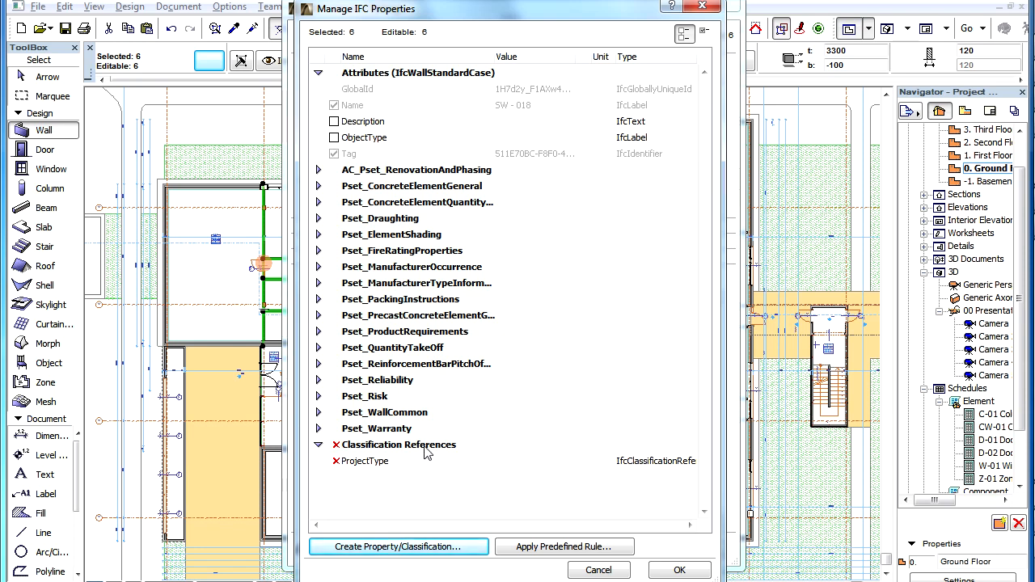
{"action": "left_click", "coordinate": [397, 445]}
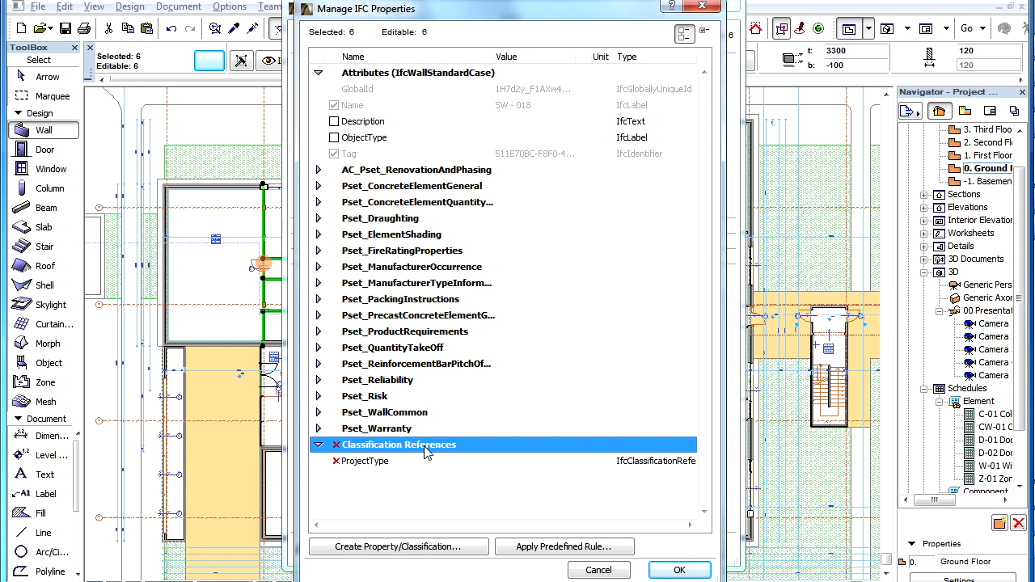
{"action": "mouse_move", "coordinate": [356, 487]}
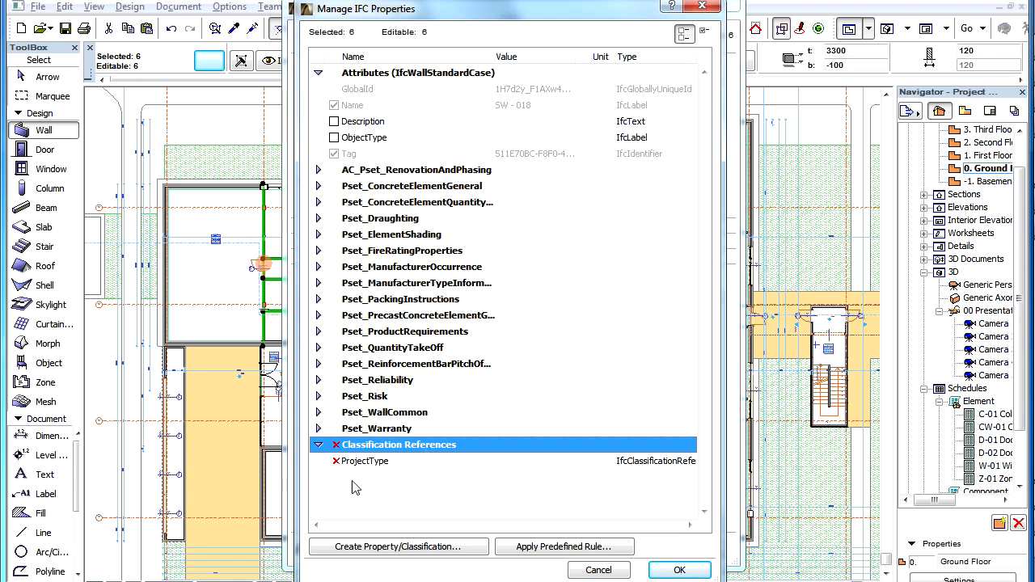
{"action": "mouse_move", "coordinate": [340, 474]}
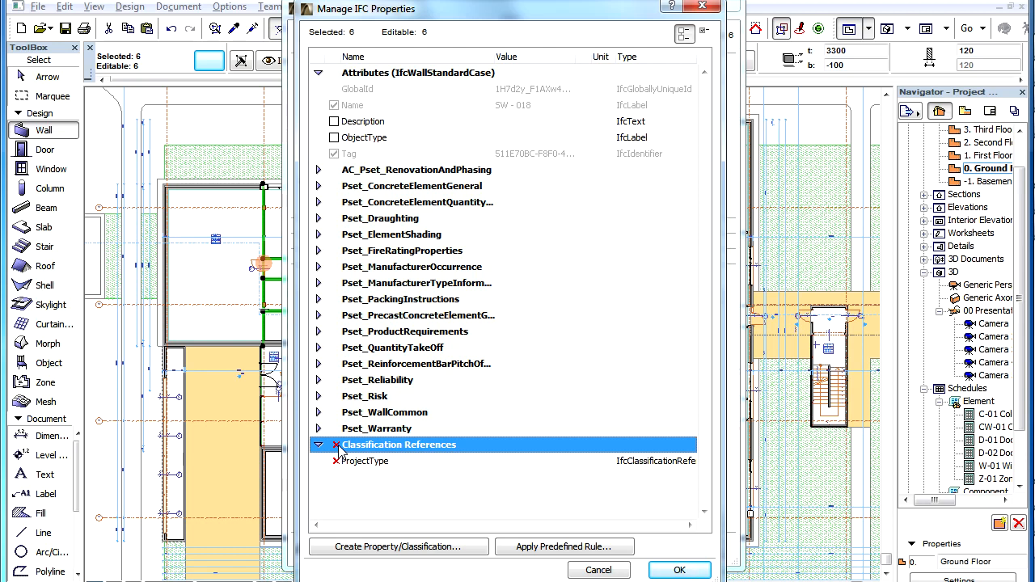
{"action": "mouse_move", "coordinate": [460, 524]}
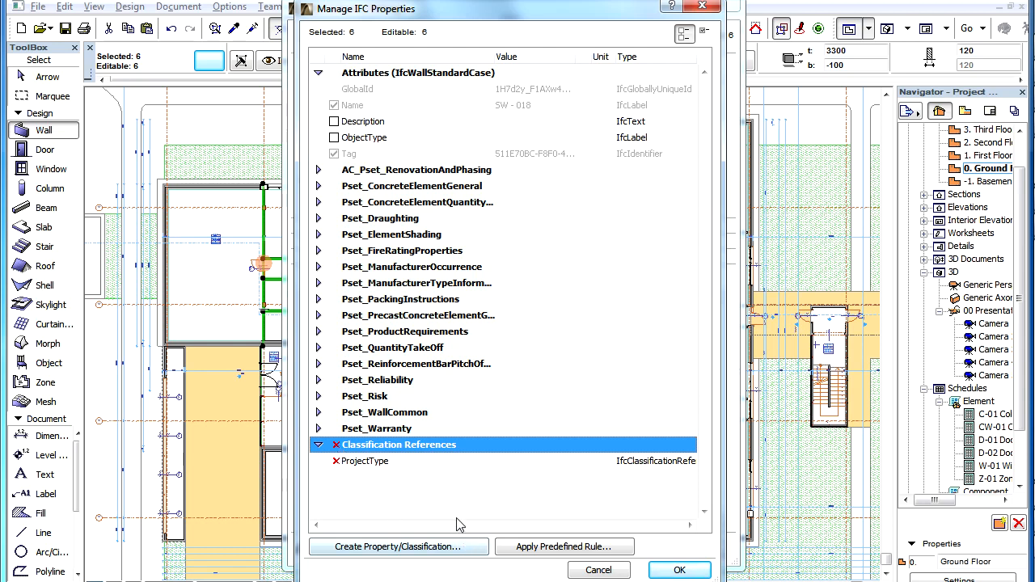
{"action": "left_click", "coordinate": [365, 461]}
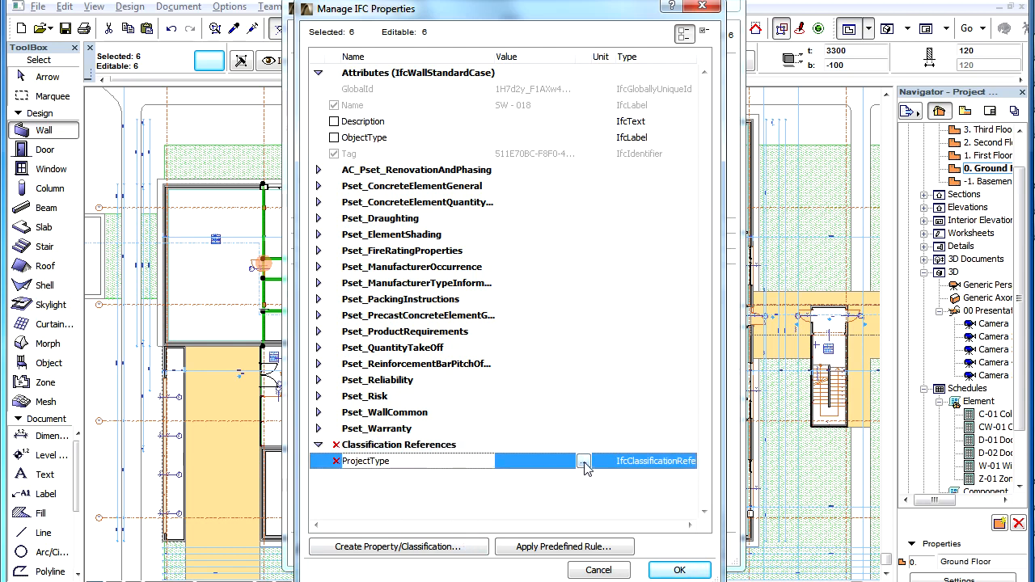
Open the ProjectType reference details and review its Location, Name, Source and ItemReference fields.
{"action": "left_click", "coordinate": [584, 461]}
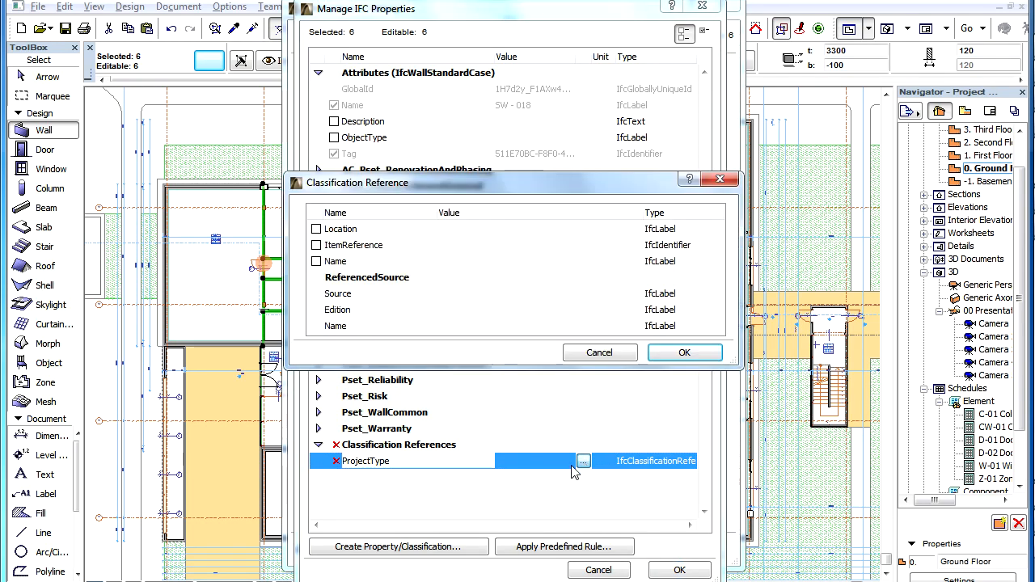
{"action": "mouse_move", "coordinate": [530, 359]}
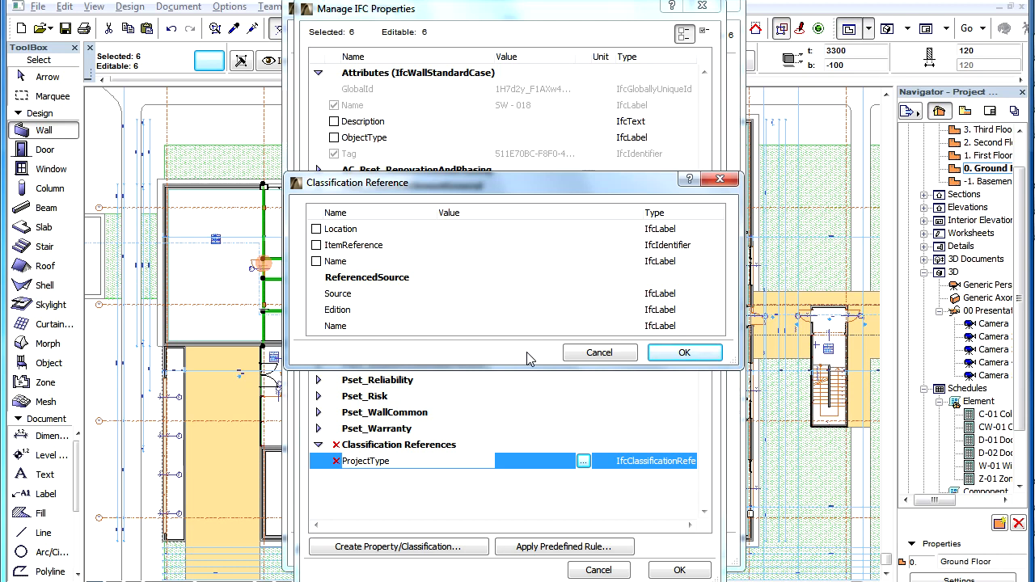
{"action": "mouse_move", "coordinate": [482, 281]}
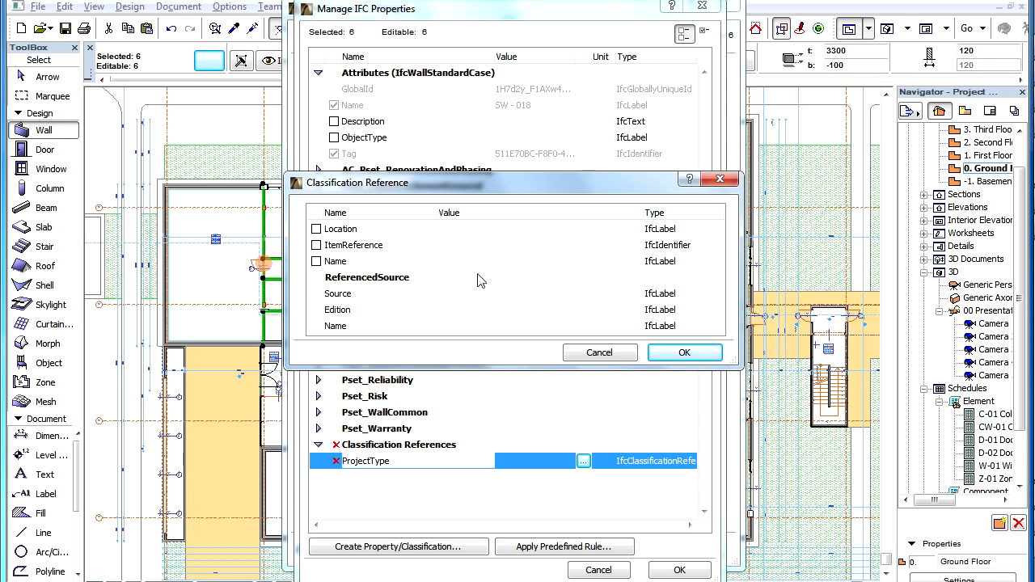
{"action": "left_click", "coordinate": [340, 229]}
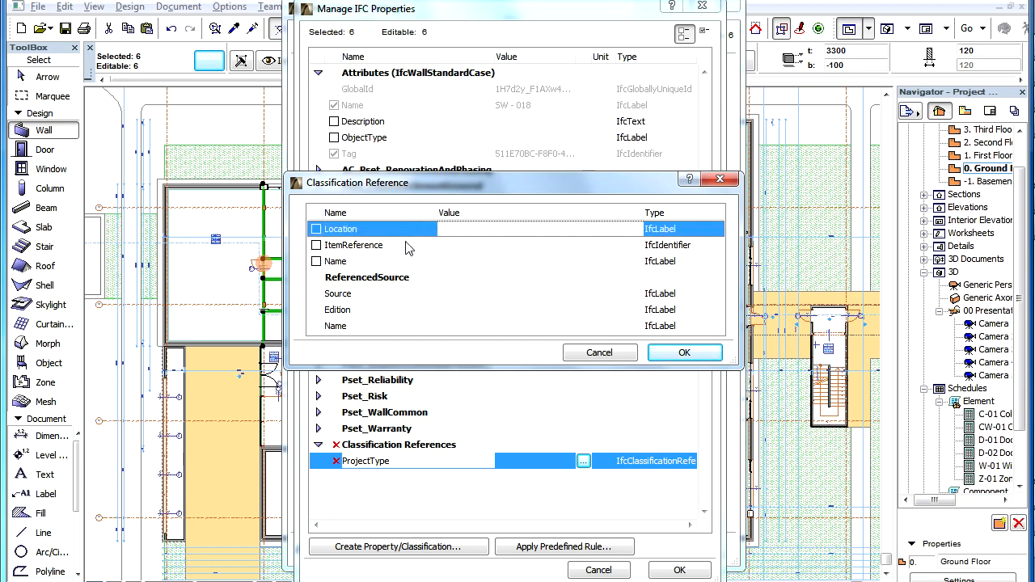
{"action": "left_click", "coordinate": [356, 245]}
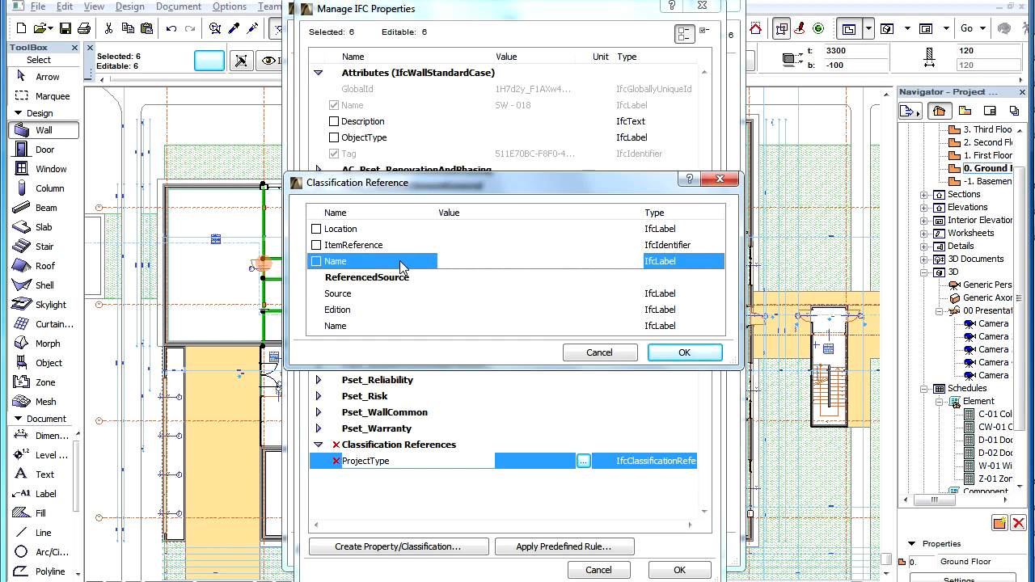
{"action": "mouse_move", "coordinate": [404, 293]}
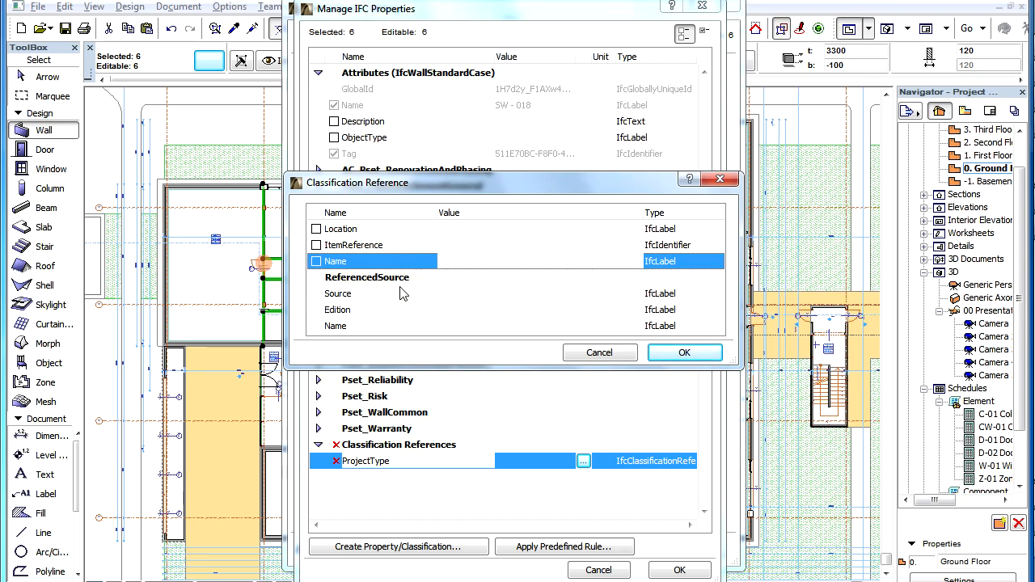
{"action": "left_click", "coordinate": [338, 293]}
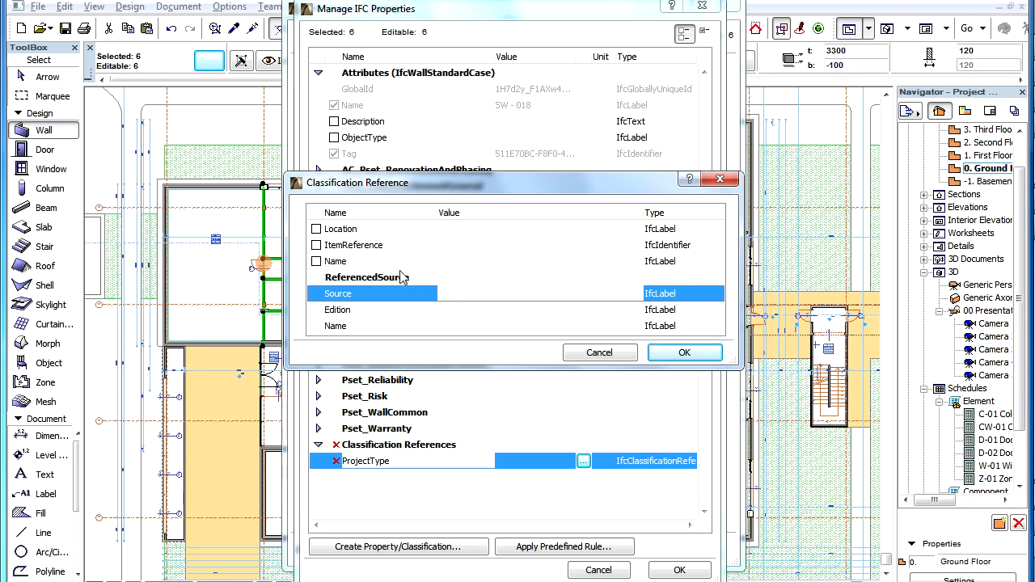
{"action": "left_click", "coordinate": [347, 245]}
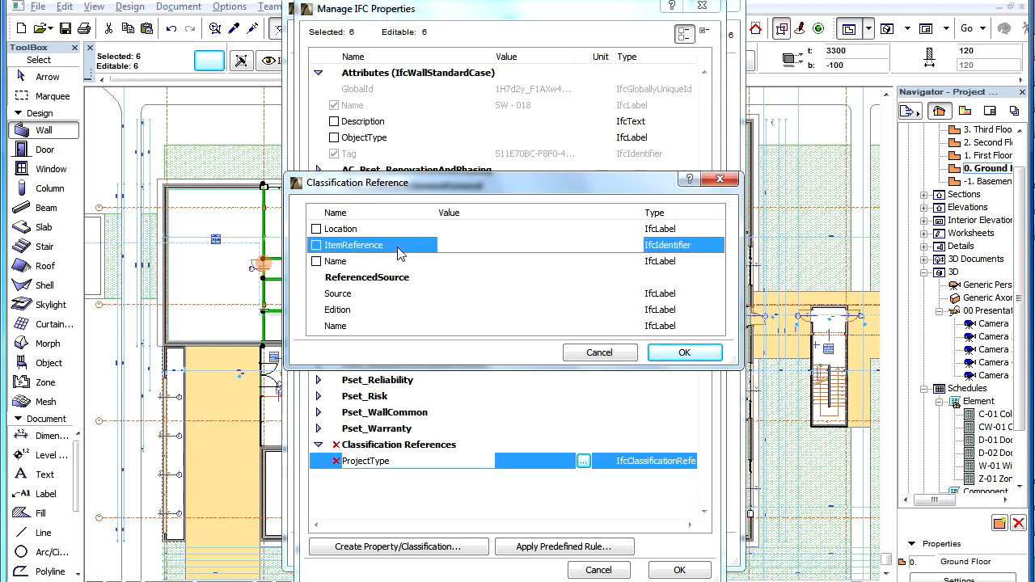
Set ItemReference to 03 and Name to 'Office Building', include both, and confirm.
{"action": "left_click", "coordinate": [467, 245]}
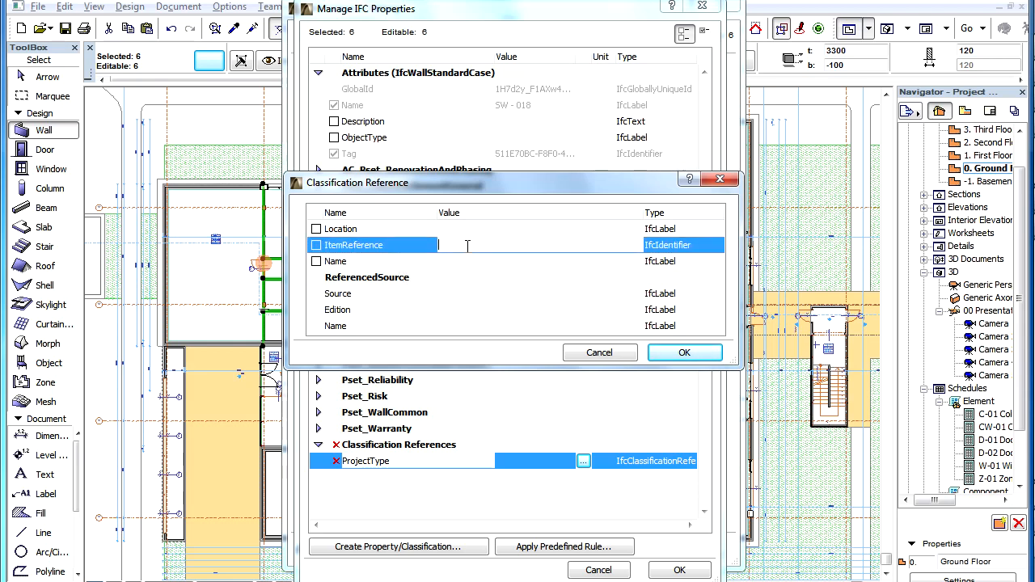
{"action": "type", "text": "03"}
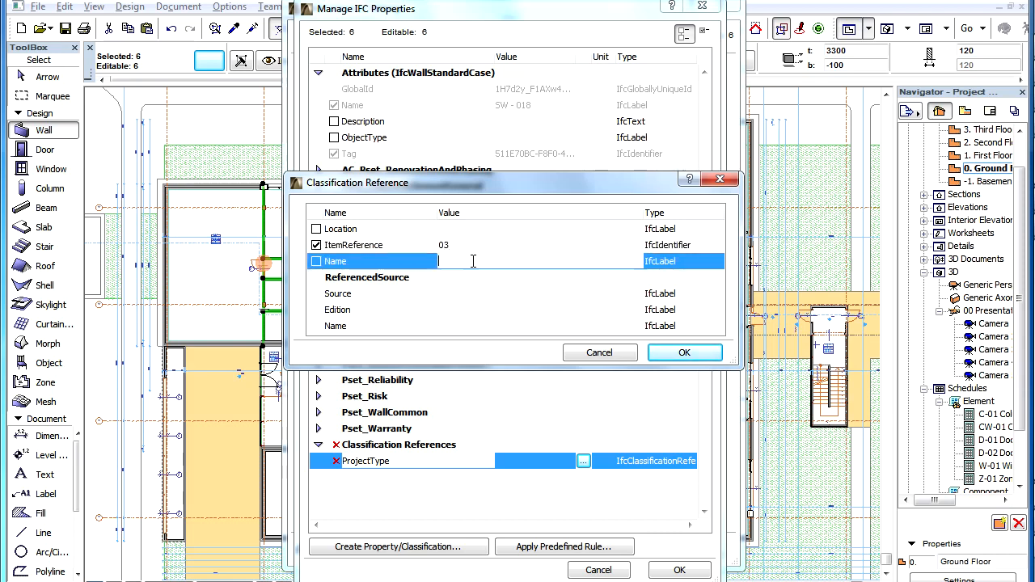
{"action": "type", "text": "Office"}
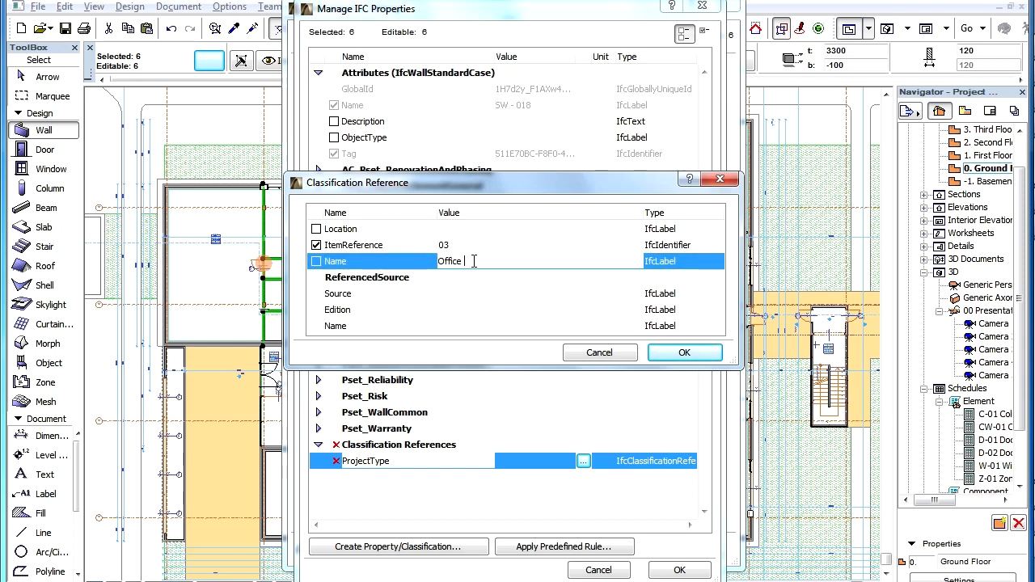
{"action": "type", "text": "Building"}
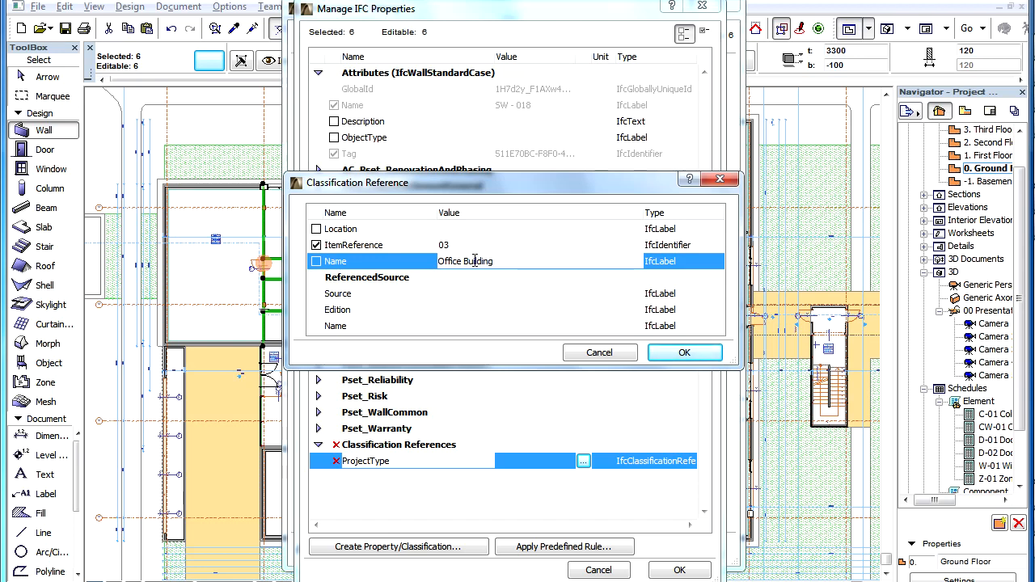
{"action": "left_click", "coordinate": [316, 261]}
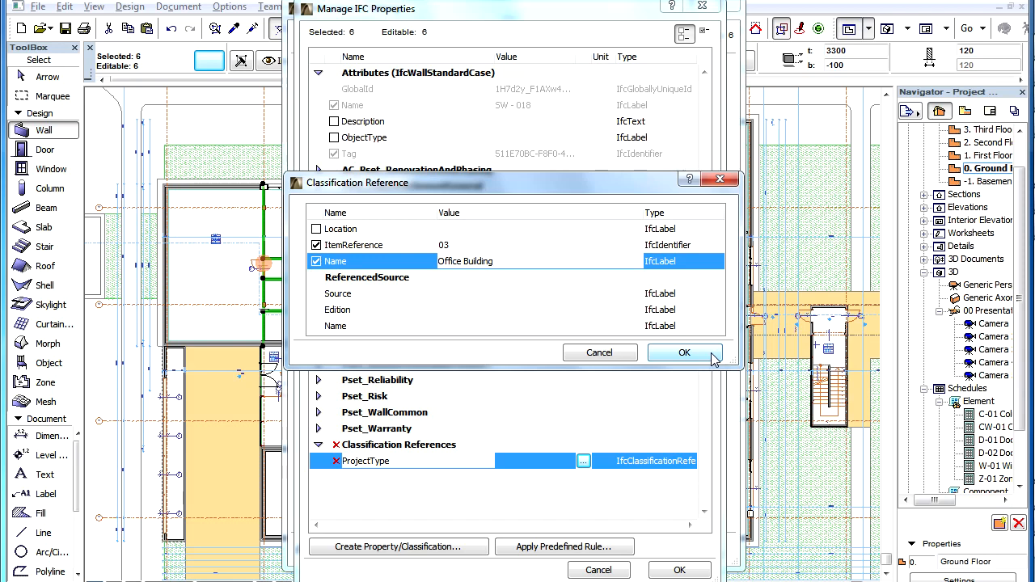
{"action": "left_click", "coordinate": [685, 351]}
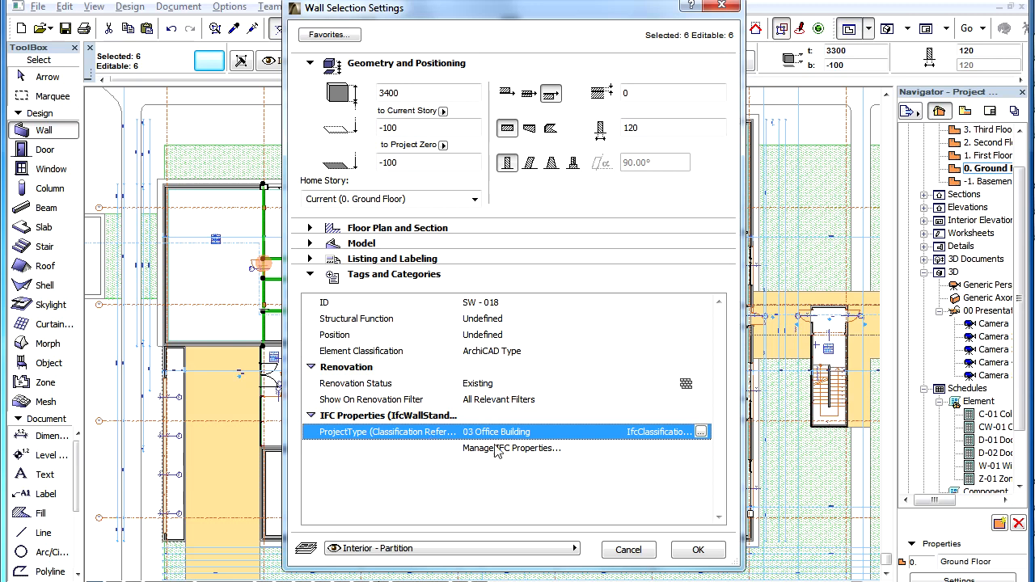
{"action": "mouse_move", "coordinate": [541, 441]}
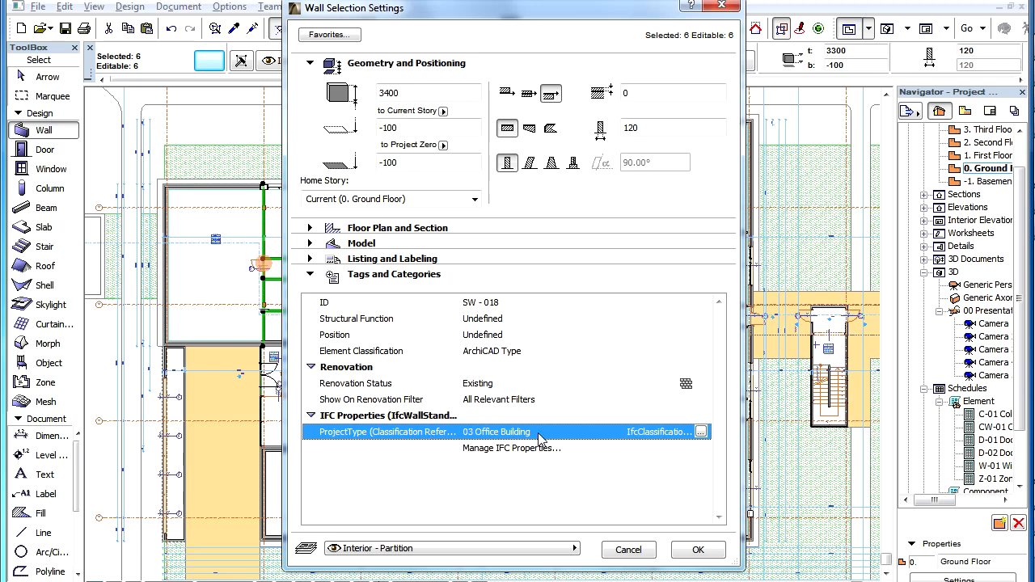
{"action": "mouse_move", "coordinate": [639, 451]}
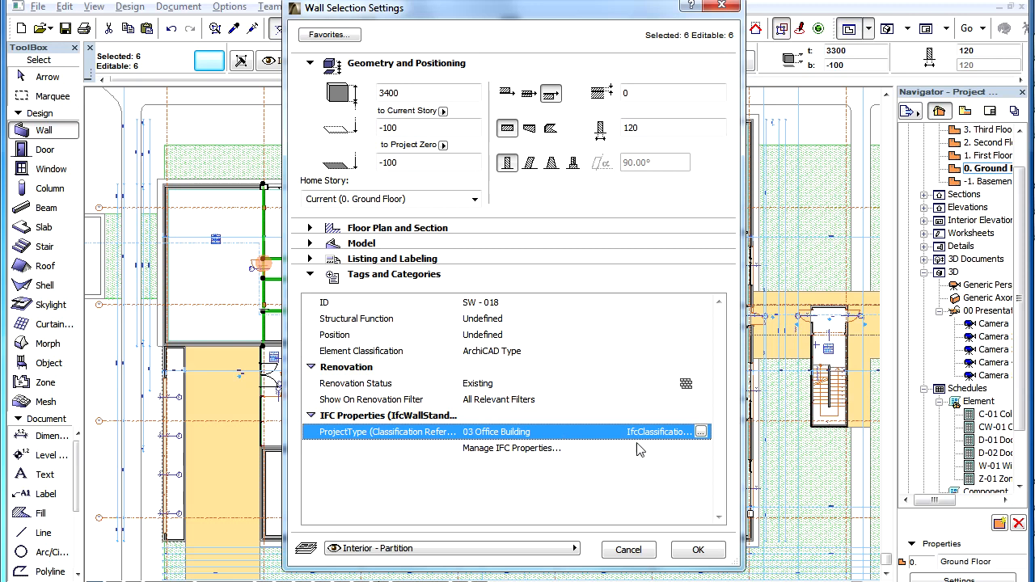
Reopen the ProjectType classification details and dismiss them without changes.
{"action": "left_click", "coordinate": [701, 431]}
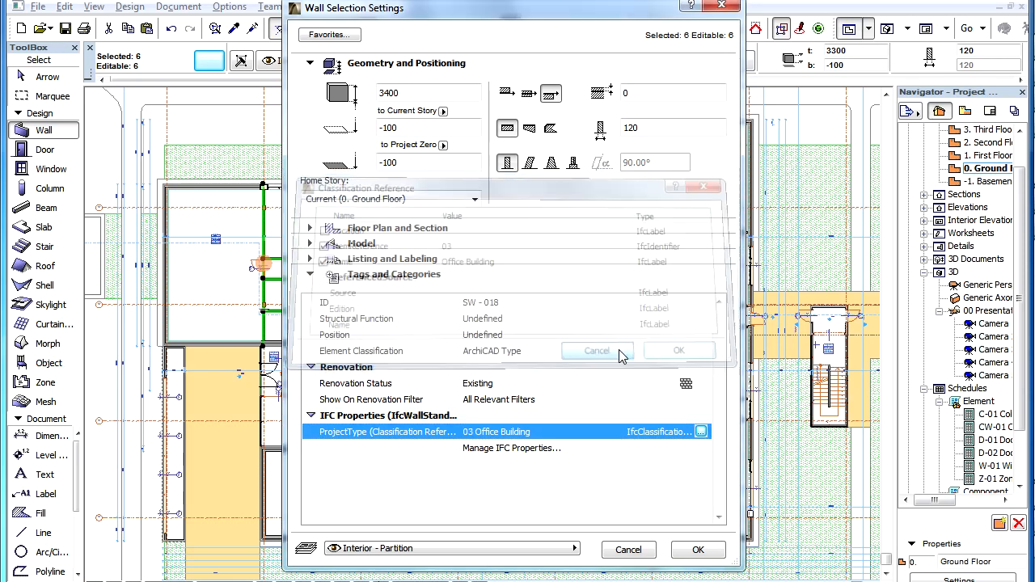
{"action": "left_click", "coordinate": [597, 351]}
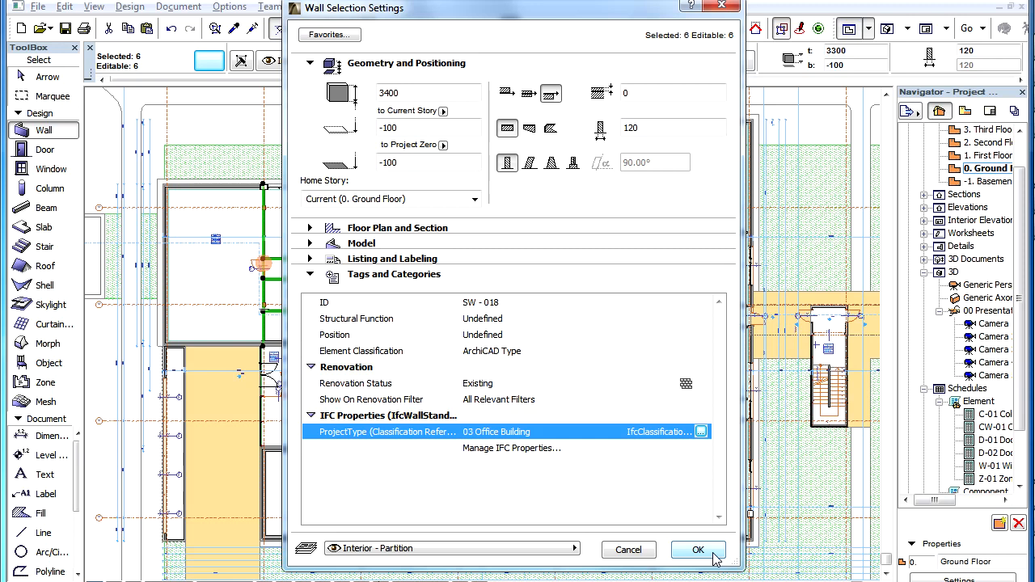
Confirm Wall Selection Settings to apply '03 Office Building', then open the File menu.
{"action": "left_click", "coordinate": [699, 550]}
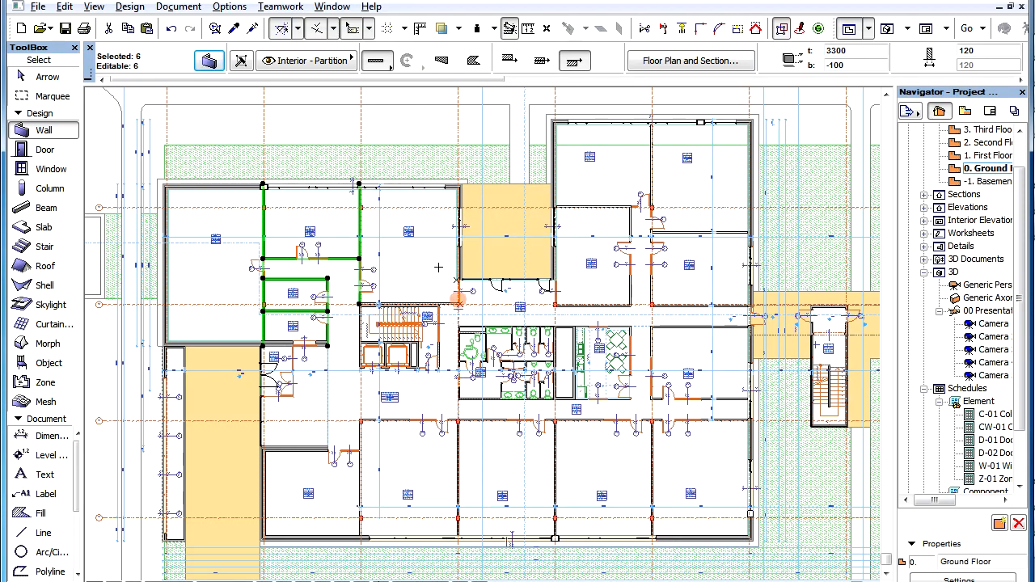
{"action": "mouse_move", "coordinate": [423, 264]}
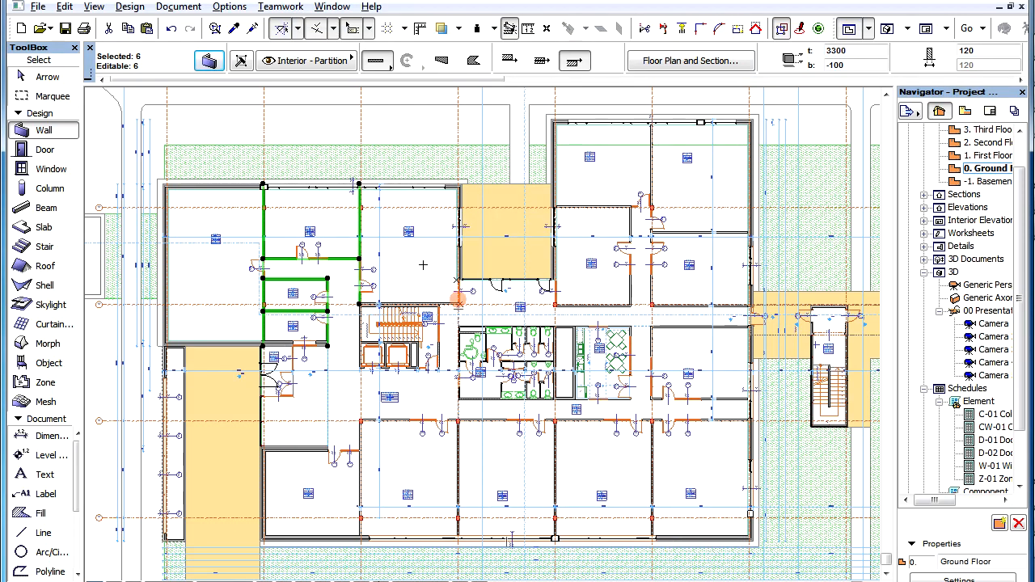
{"action": "left_click", "coordinate": [37, 7]}
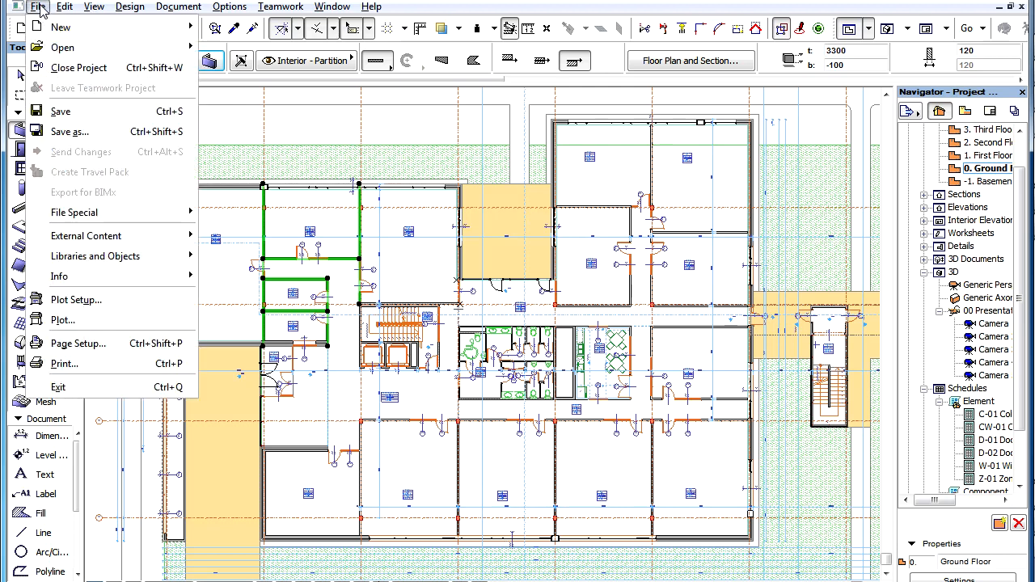